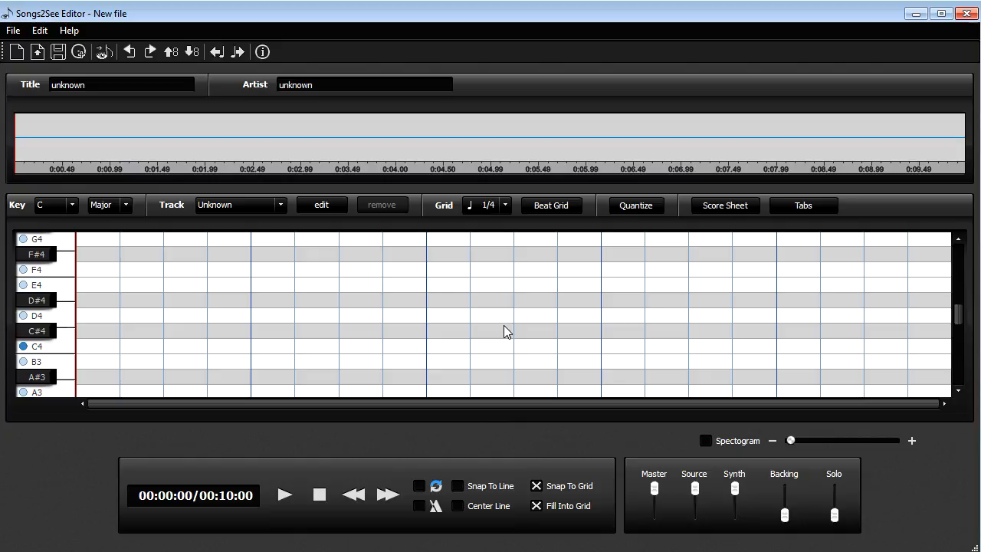
mouse_move(268, 182)
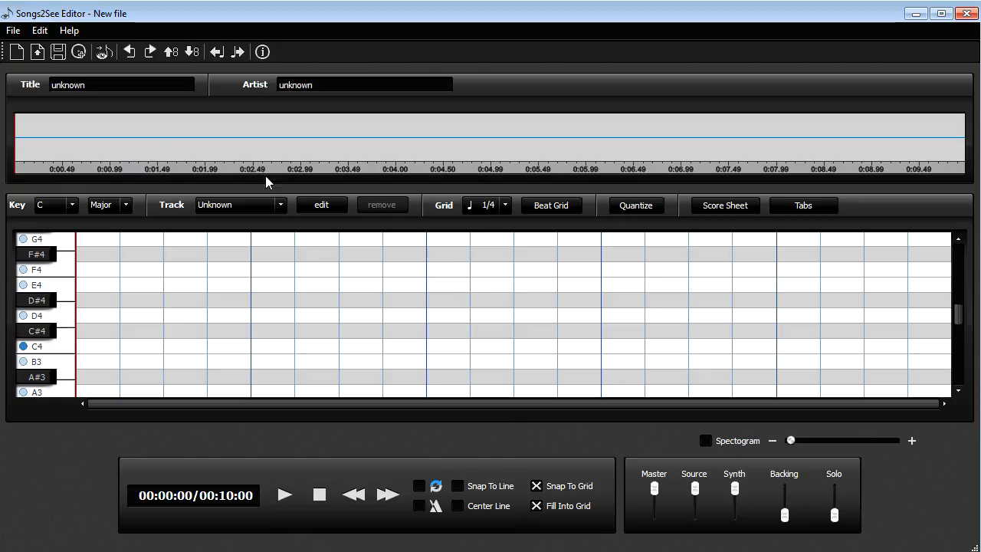
Open Toreador_Bizet.wav in the Audio-Import-Wizard from the File menu.
left_click(12, 29)
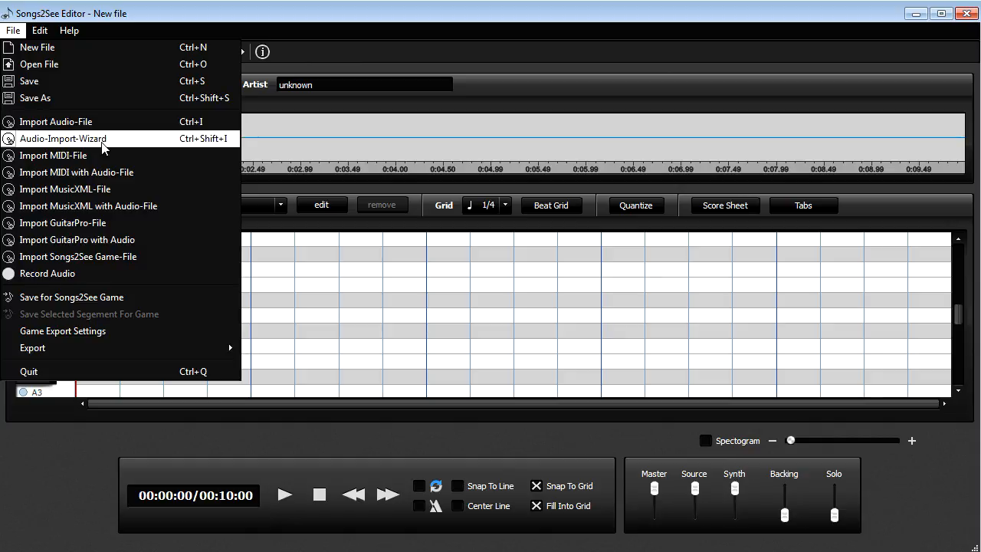
mouse_move(115, 145)
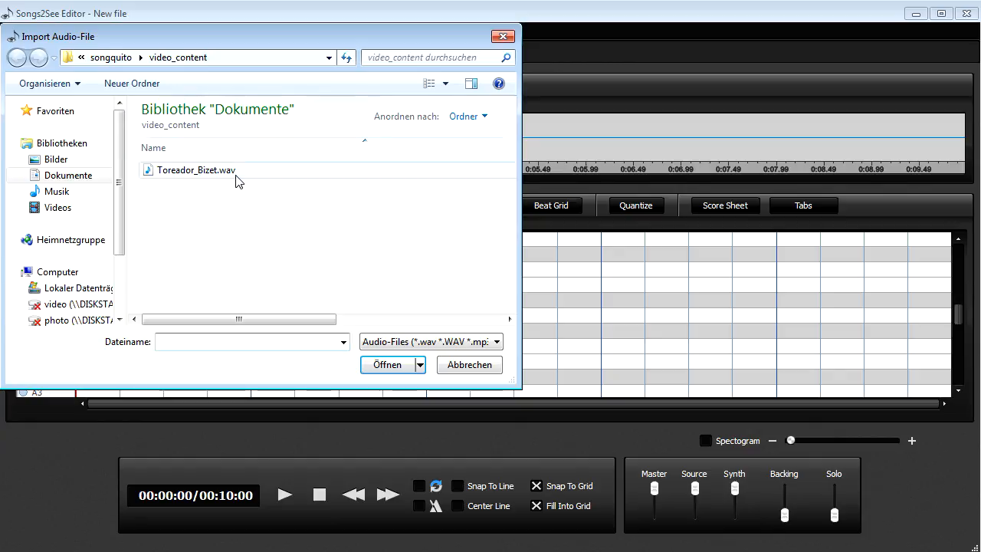
left_click(387, 364)
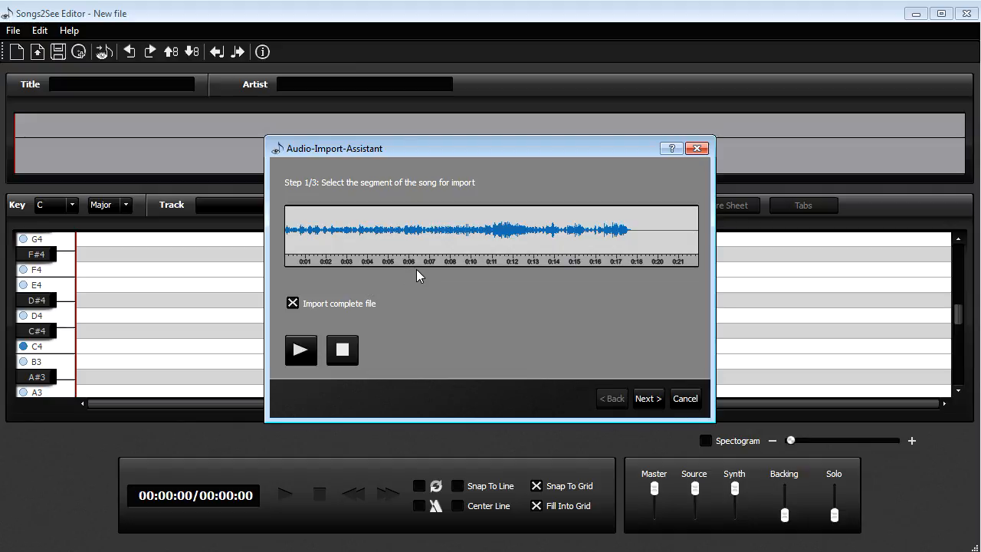
mouse_move(435, 249)
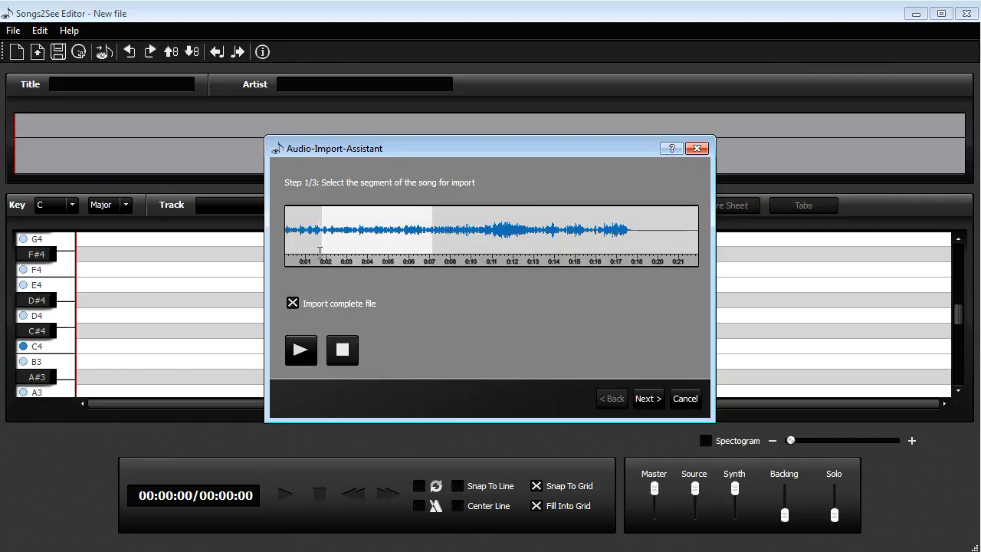
Untick Import complete file to keep the 0:01–0:07 excerpt and preview it.
left_click(292, 303)
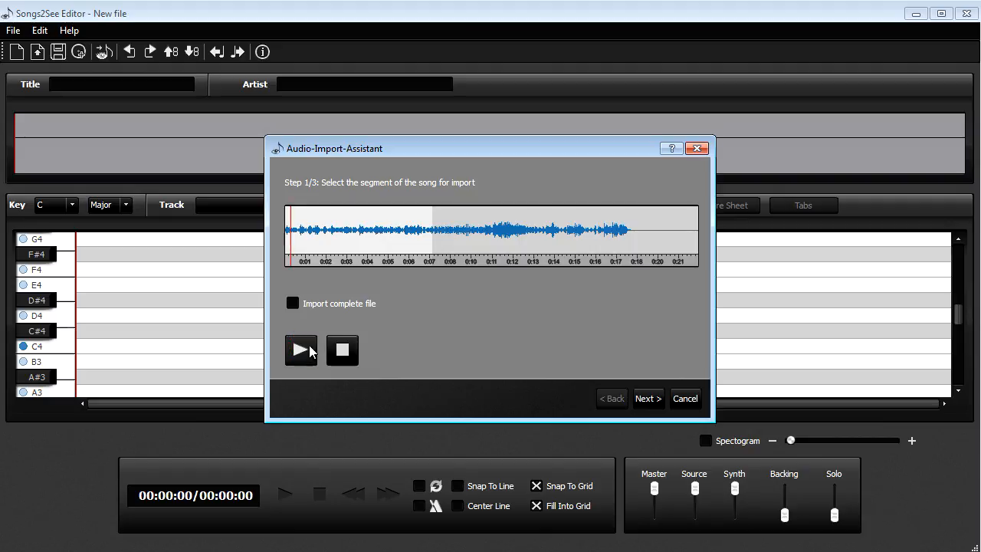
left_click(300, 350)
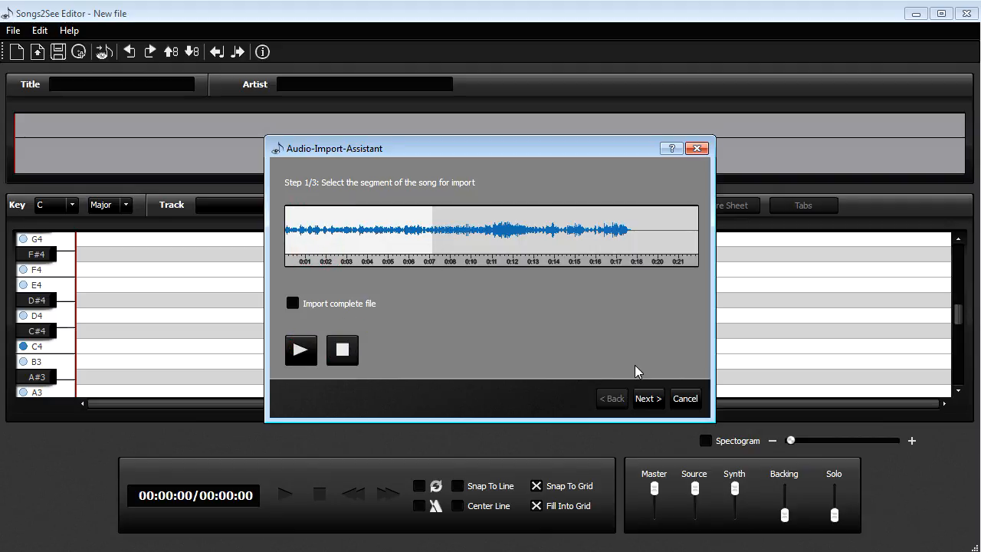
Advance to the key step and audition the root note.
left_click(648, 398)
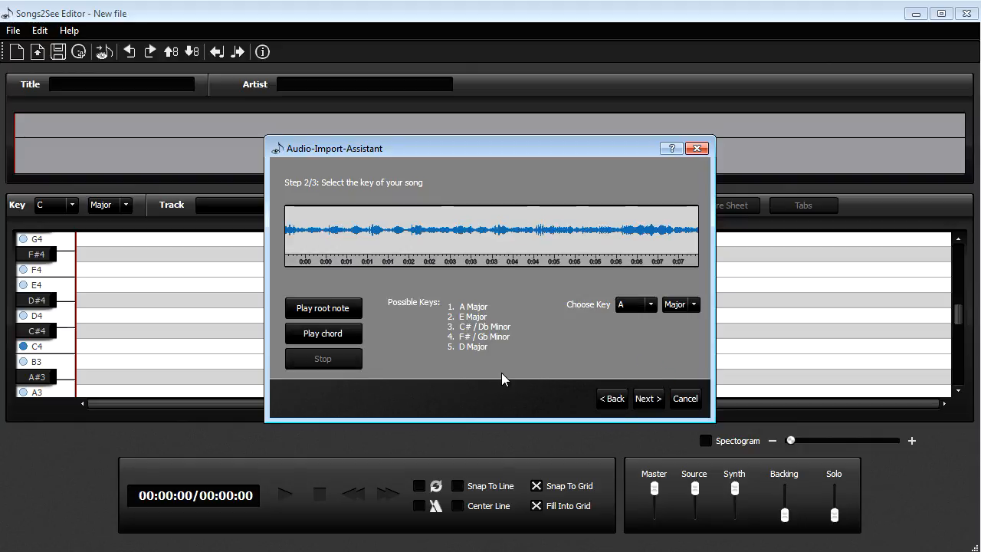
mouse_move(479, 317)
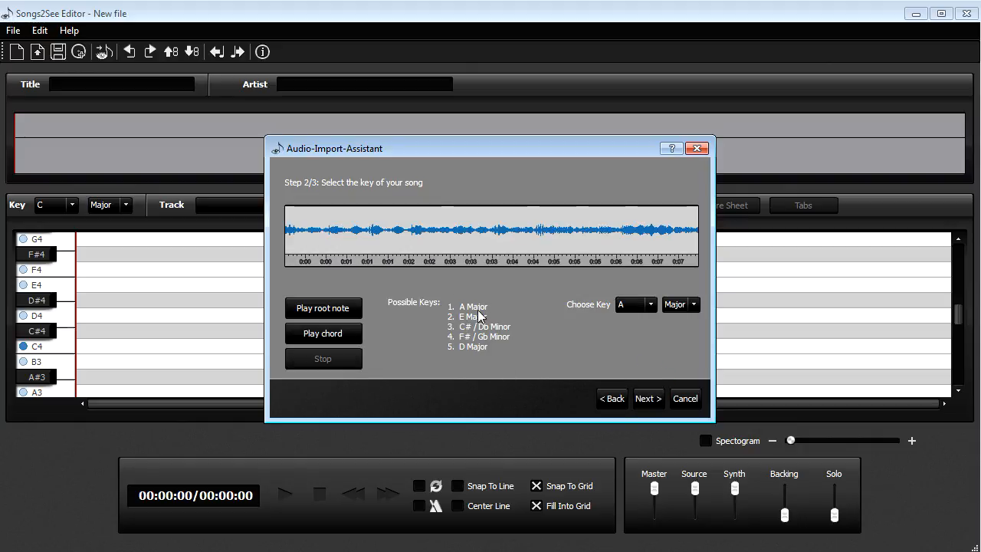
mouse_move(542, 323)
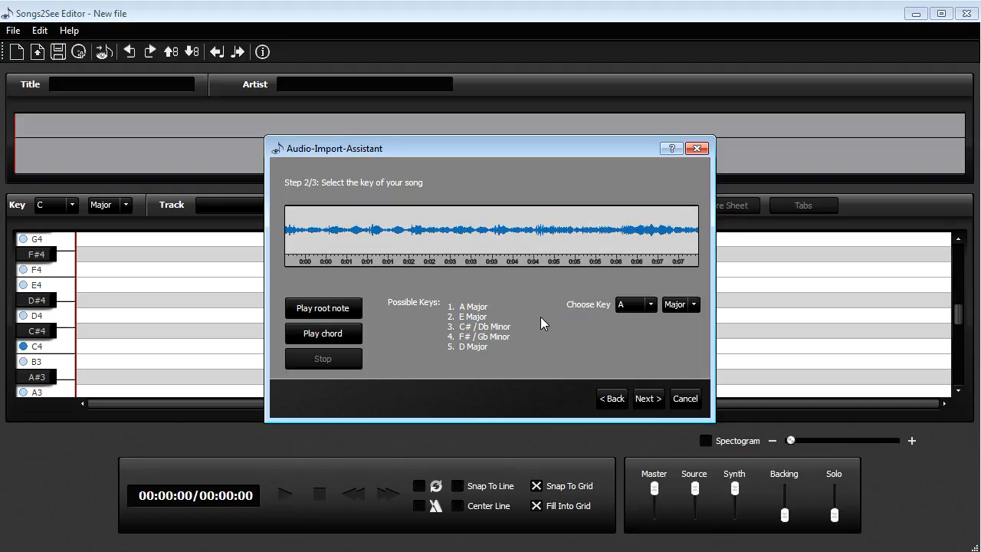
mouse_move(452, 305)
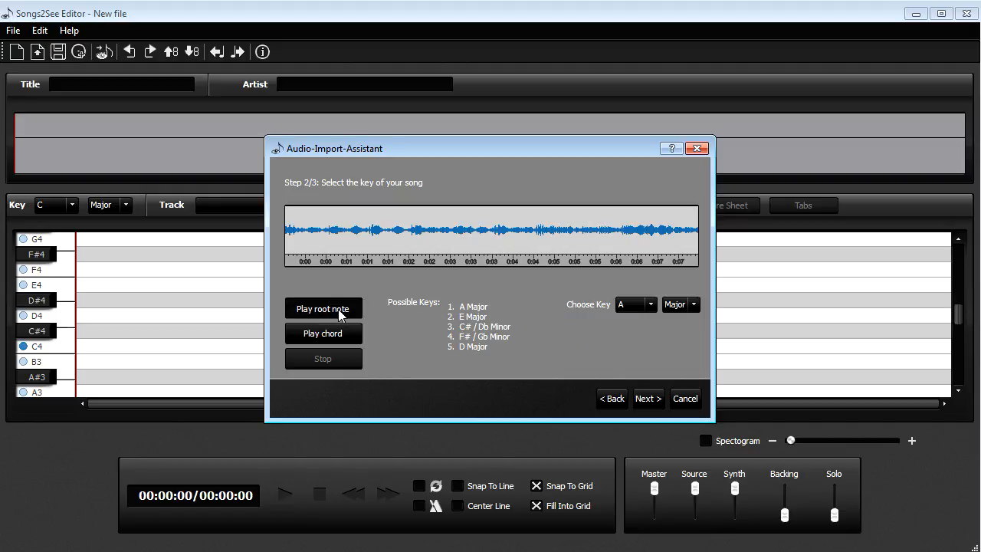
mouse_move(323, 308)
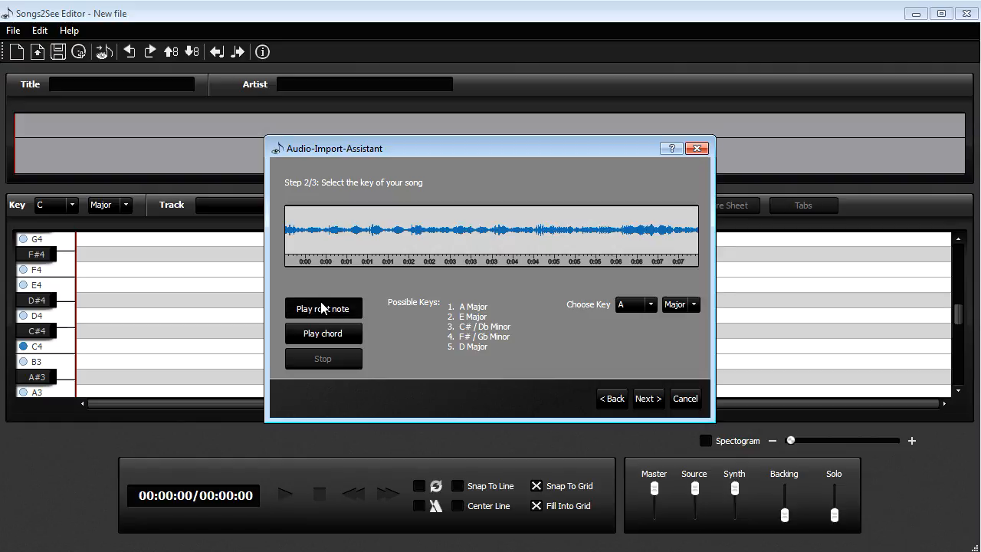
left_click(322, 308)
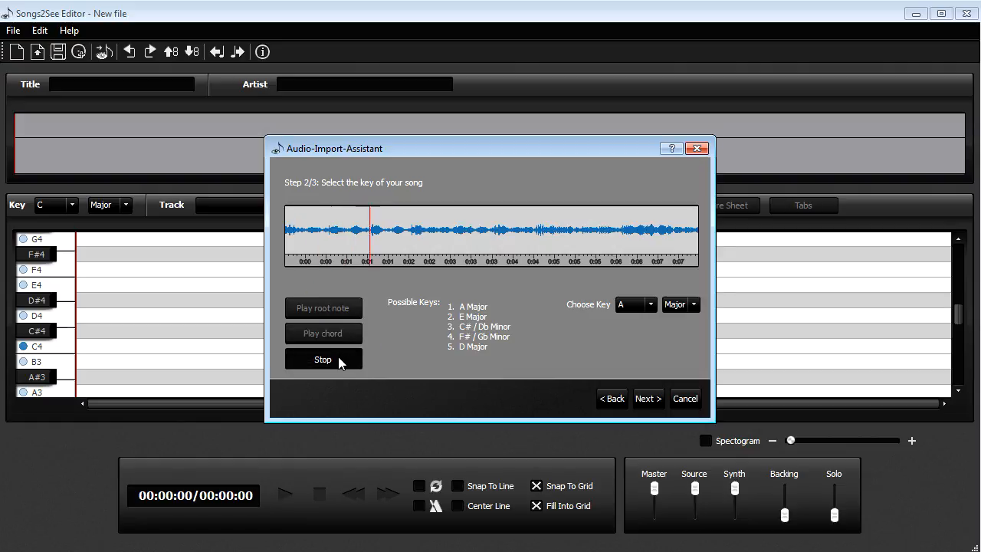
left_click(322, 359)
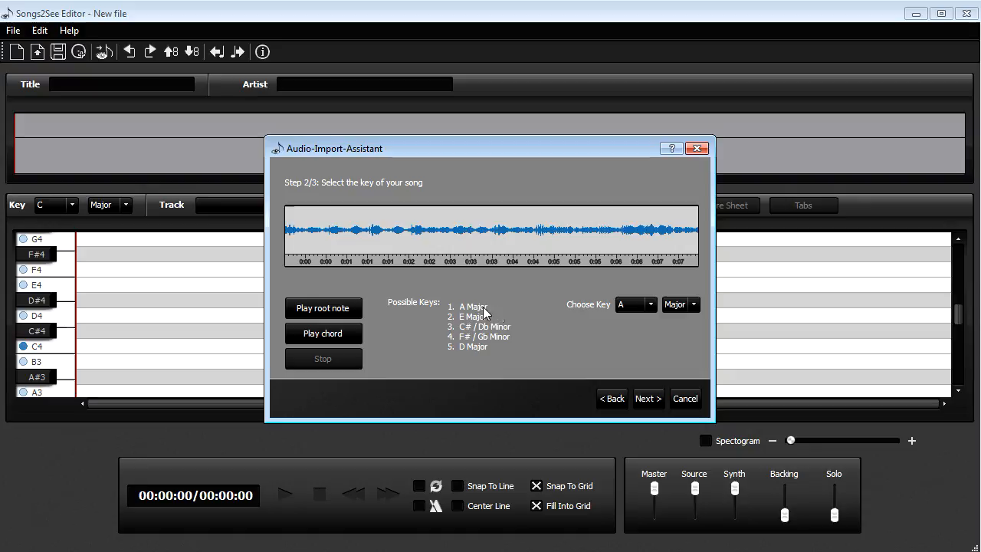
mouse_move(611, 315)
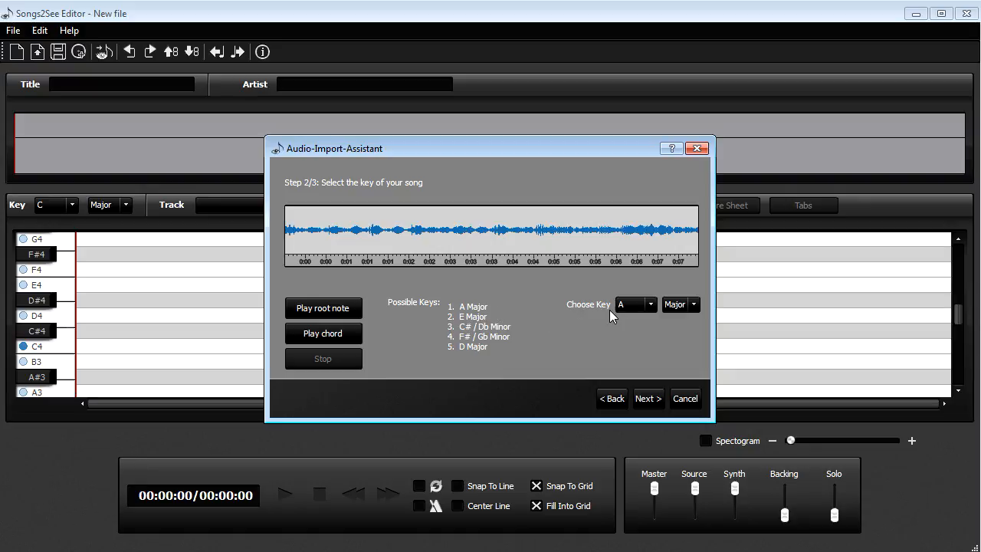
Try E as the key root, then settle on A Major.
left_click(649, 304)
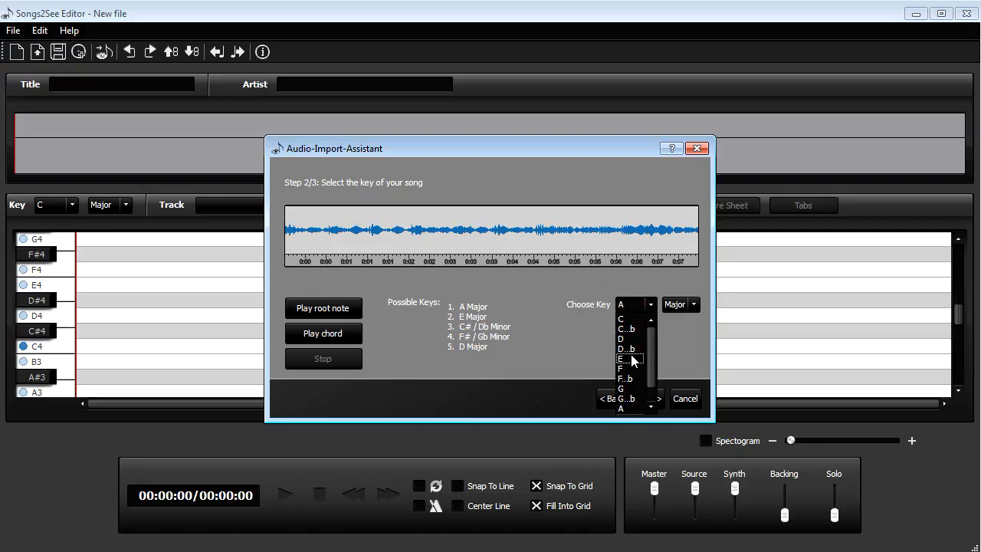
left_click(622, 358)
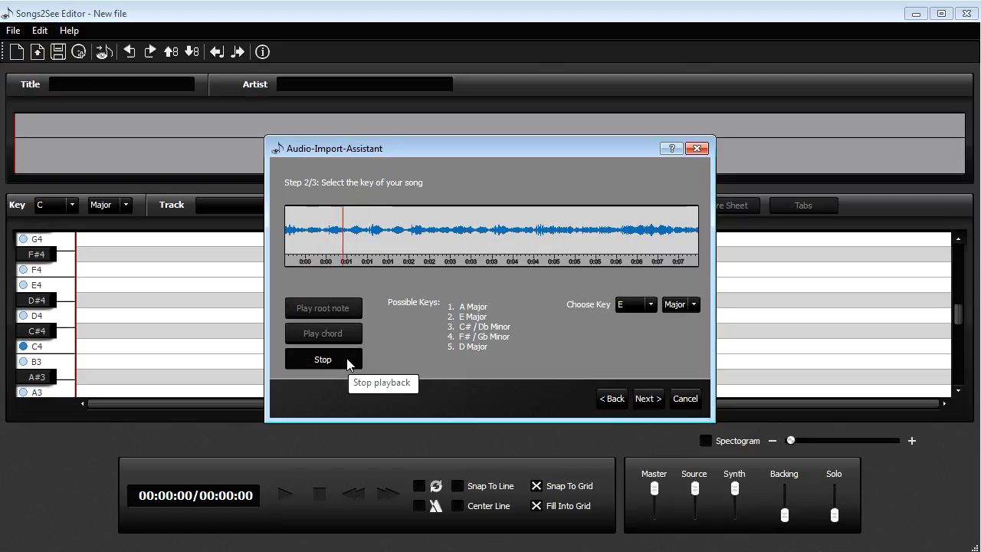
left_click(650, 305)
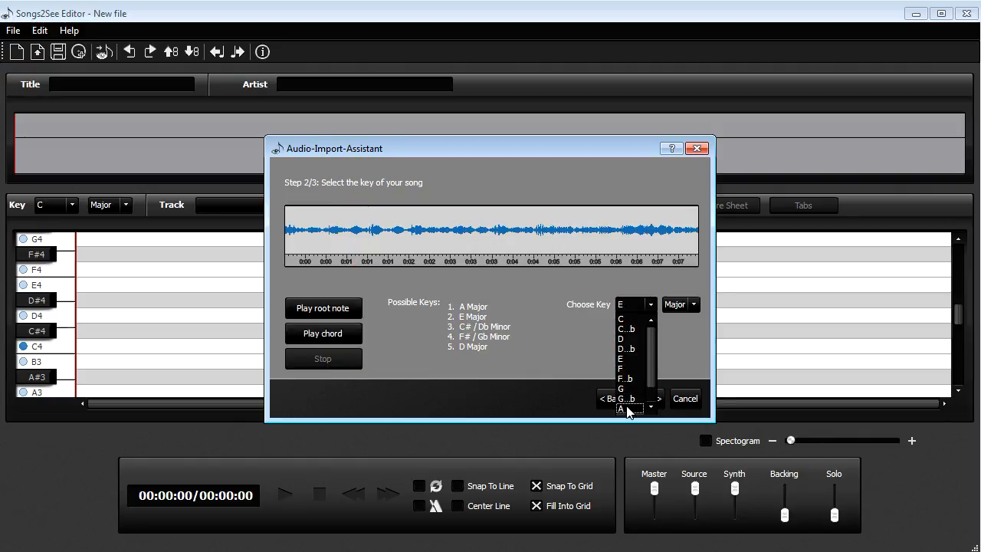
left_click(621, 407)
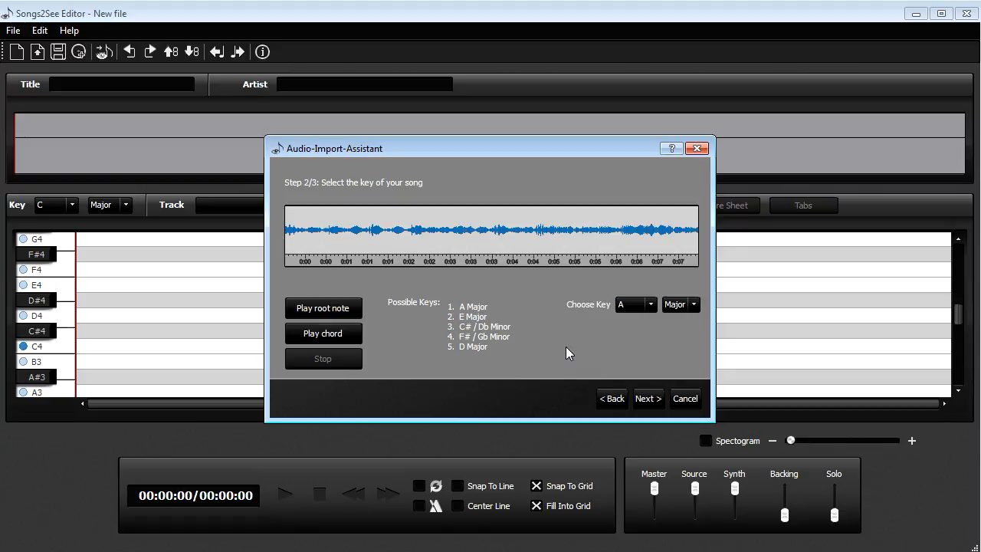
mouse_move(650, 377)
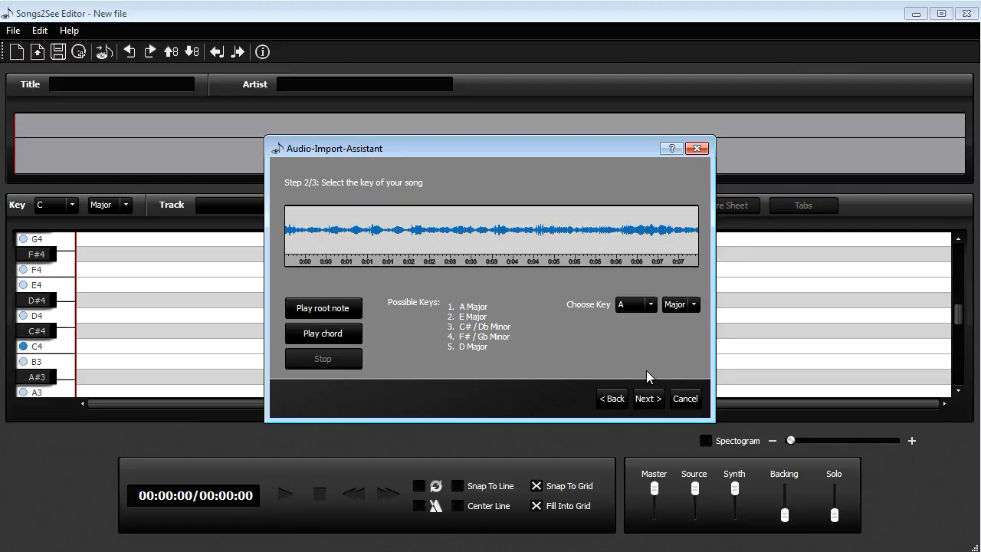
mouse_move(647, 398)
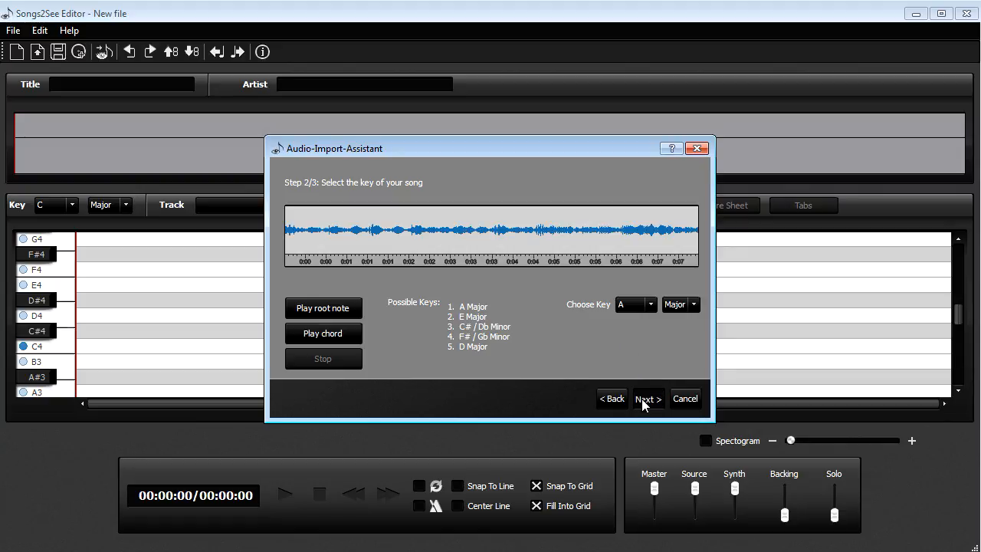
Select All transcription types (Main Melody and Bass) and finish the import.
left_click(646, 398)
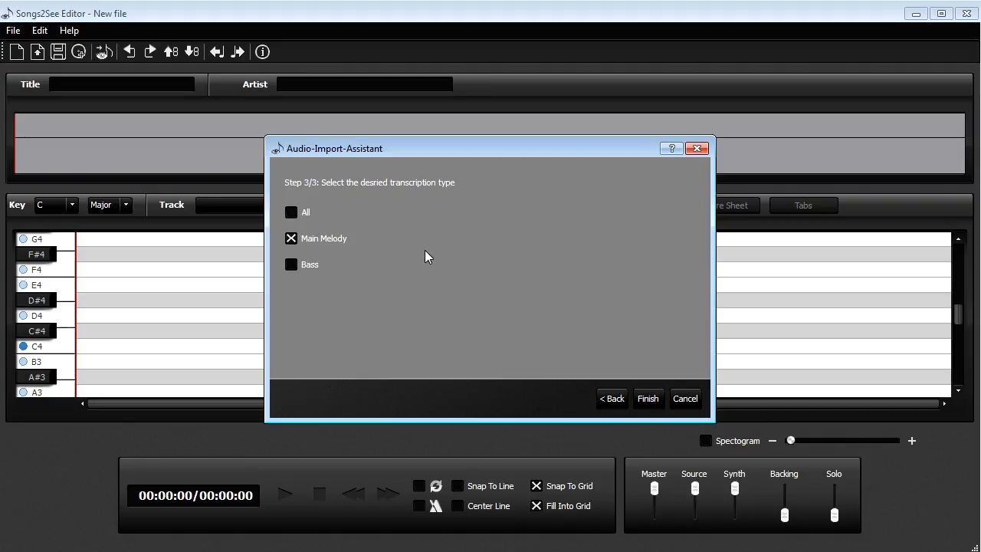
mouse_move(407, 225)
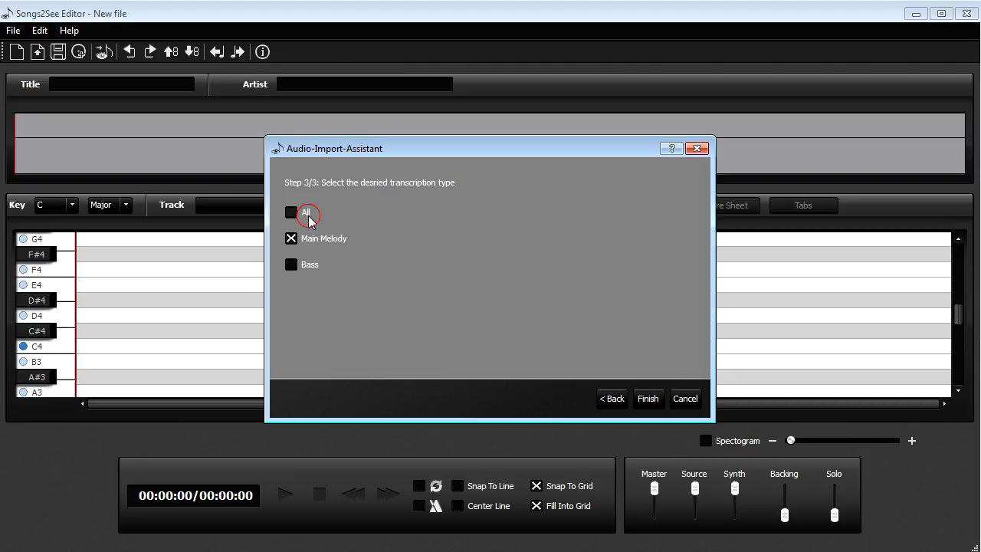
left_click(290, 212)
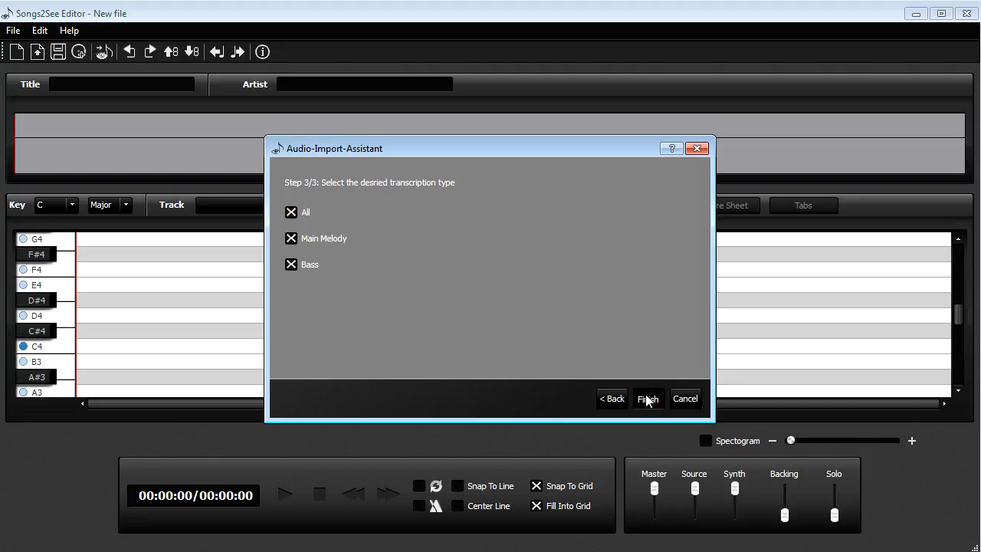
left_click(647, 398)
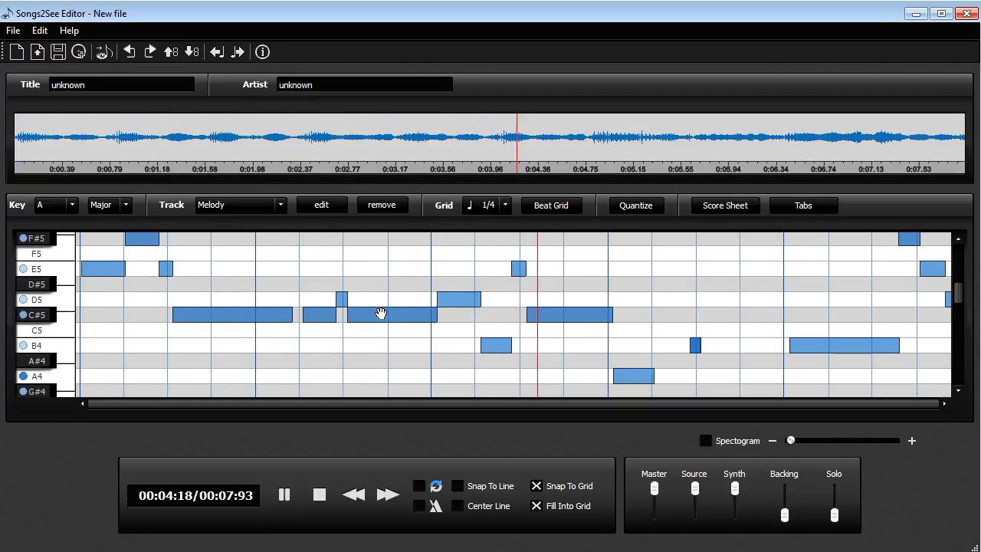
Pause the transcribed excerpt and expand the Track dropdown.
left_click(284, 494)
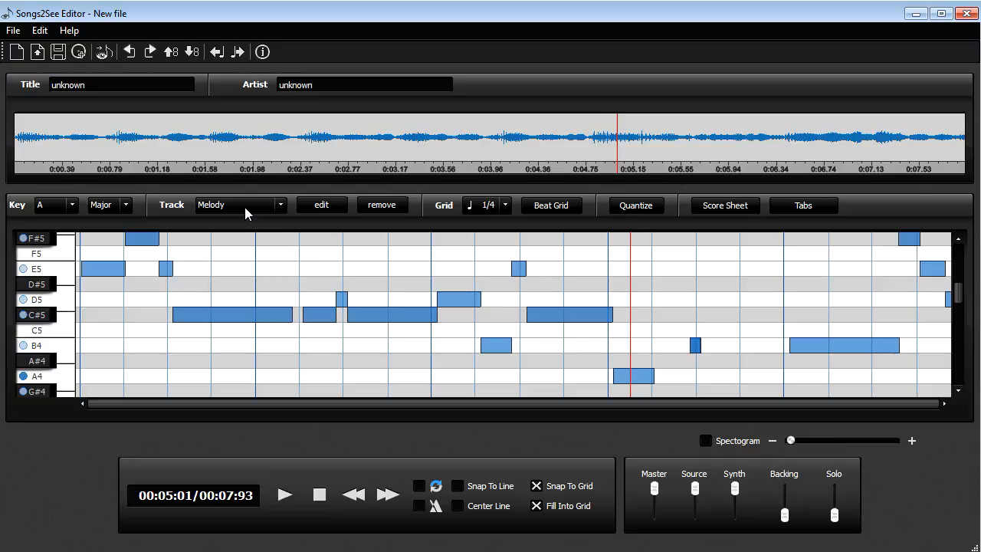
left_click(280, 204)
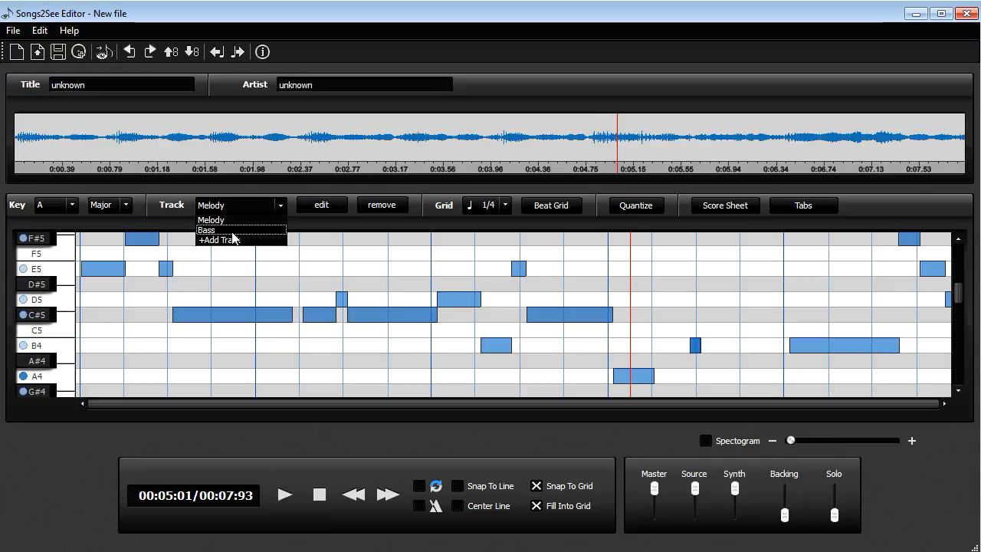
Choose Bass in the Track dropdown to display the low notes.
left_click(206, 230)
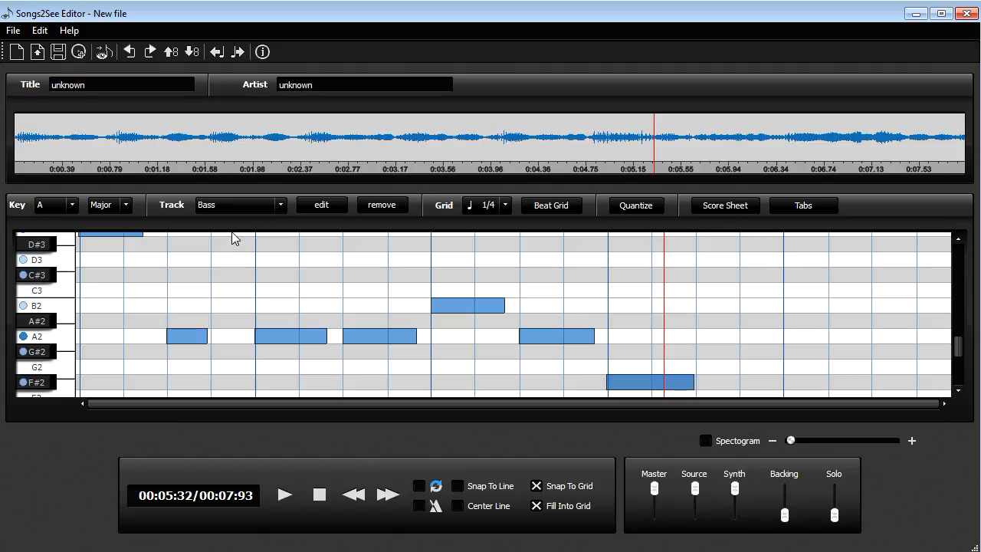
mouse_move(236, 263)
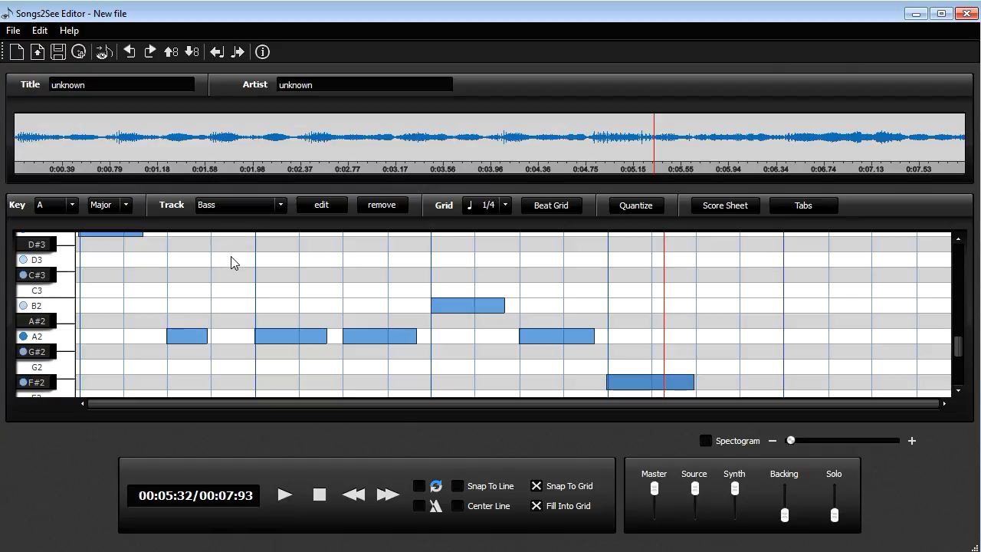